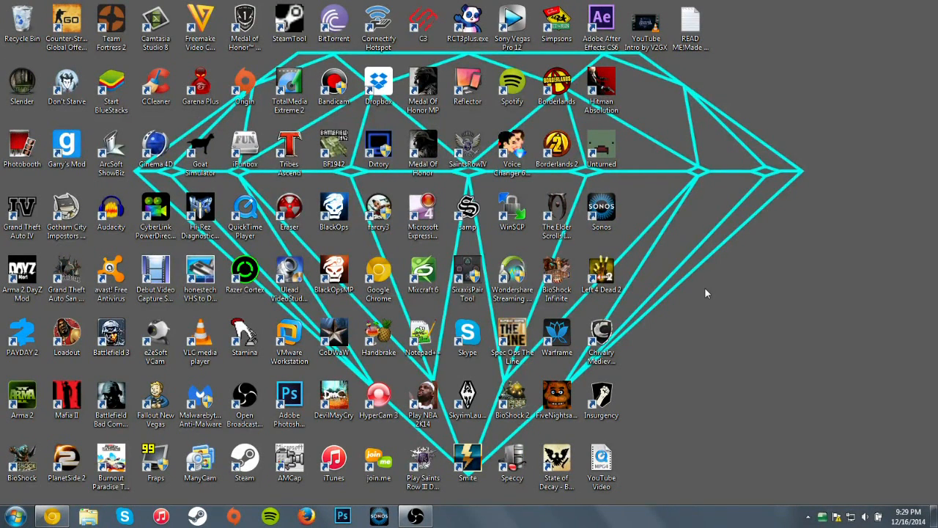
{"action": "mouse_move", "coordinate": [932, 5]}
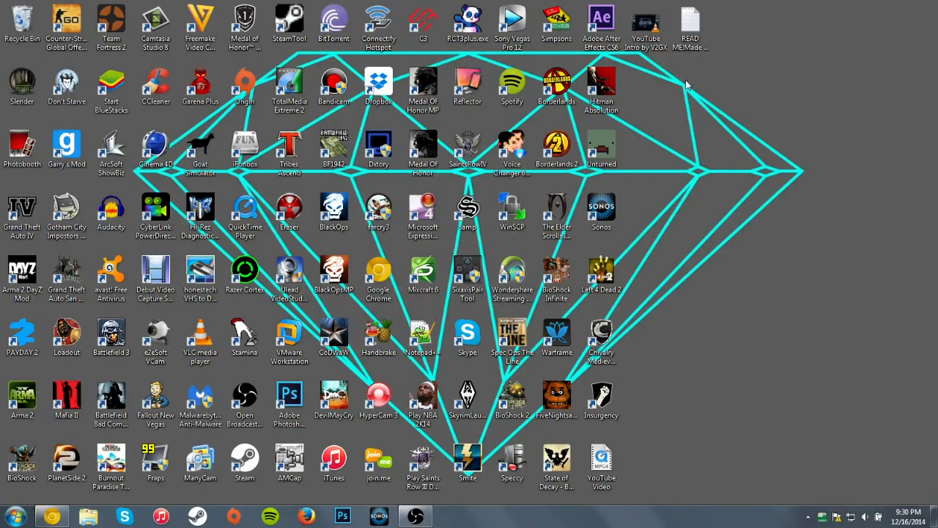
{"action": "mouse_move", "coordinate": [628, 64]}
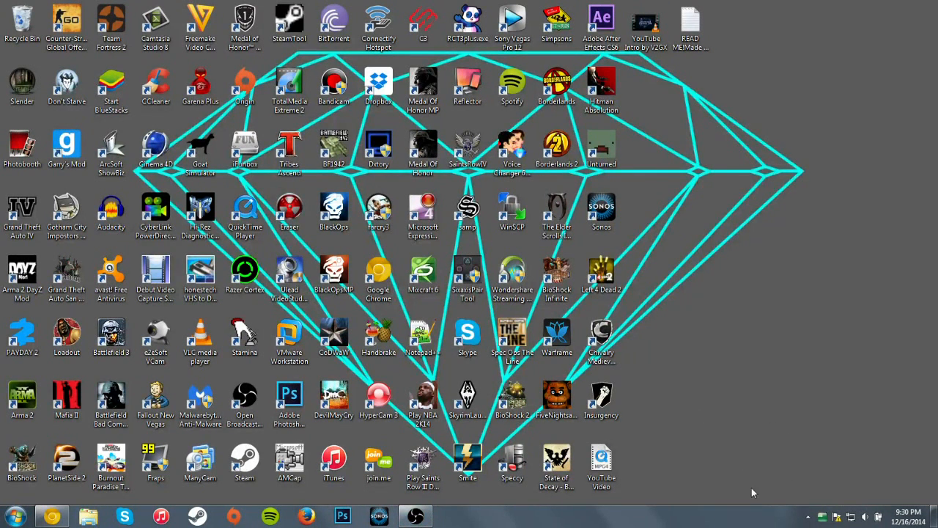
{"action": "mouse_move", "coordinate": [675, 473]}
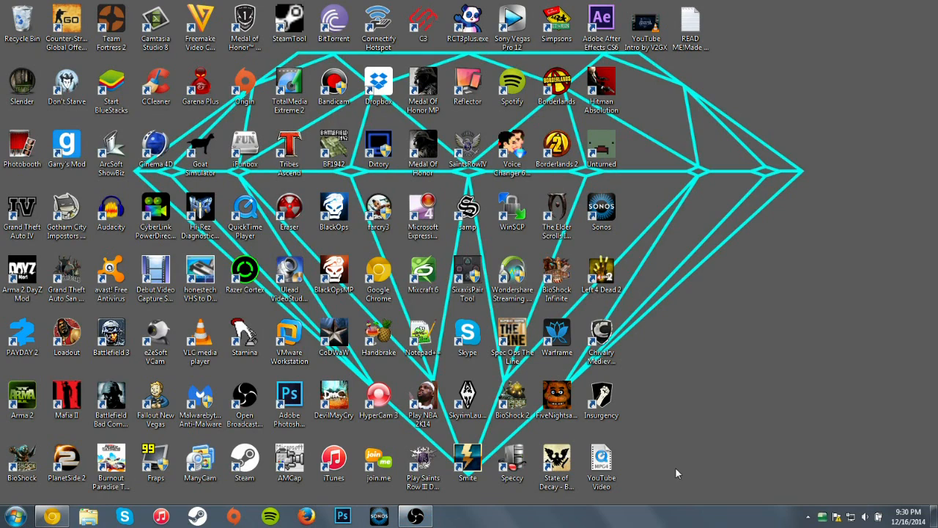
{"action": "mouse_move", "coordinate": [635, 211]}
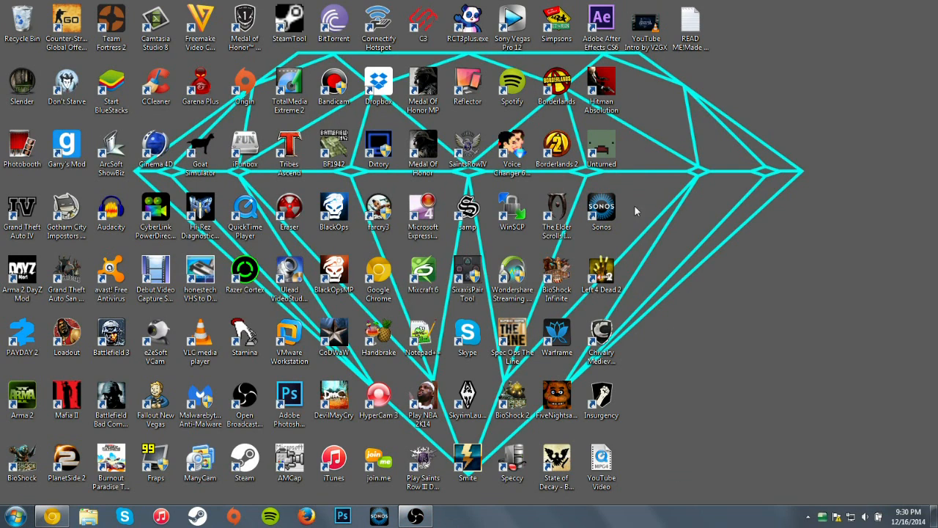
{"action": "mouse_move", "coordinate": [79, 488]}
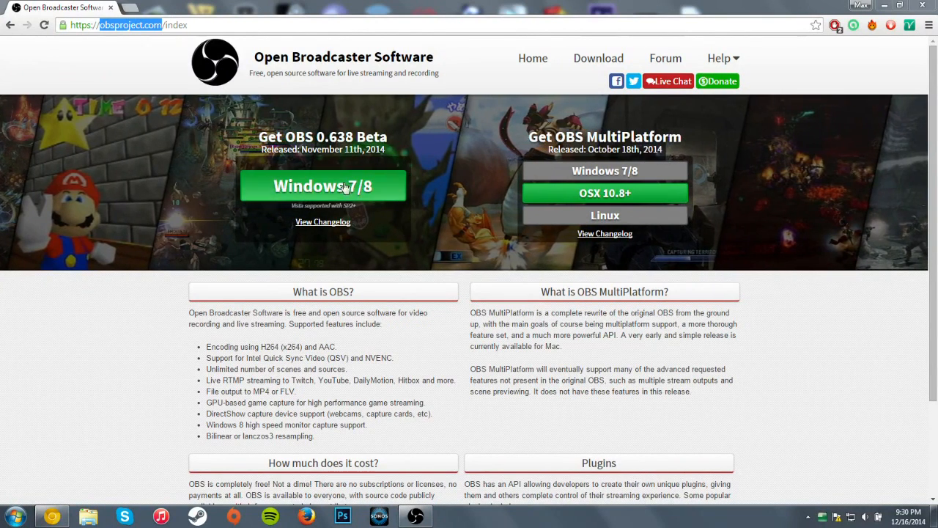
Download the OBS 0.638 Beta Windows 7/8 installer, then return to the running OBS window
{"action": "left_click", "coordinate": [322, 184]}
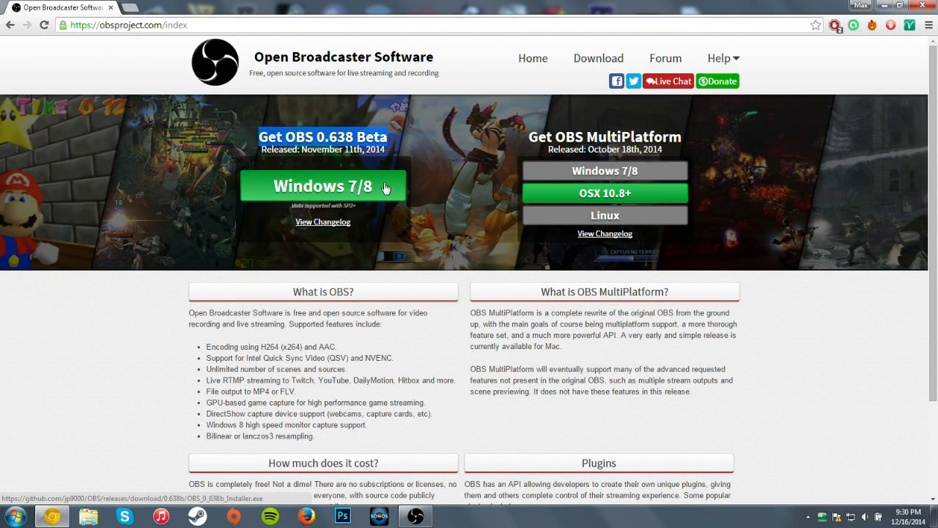
{"action": "left_click", "coordinate": [598, 58]}
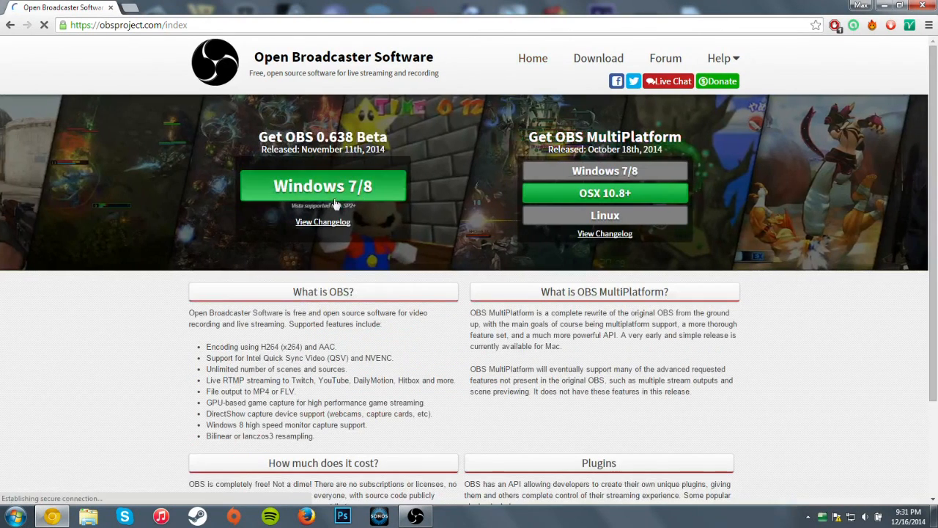
{"action": "scroll", "scroll_direction": "down", "scroll_amount": 3}
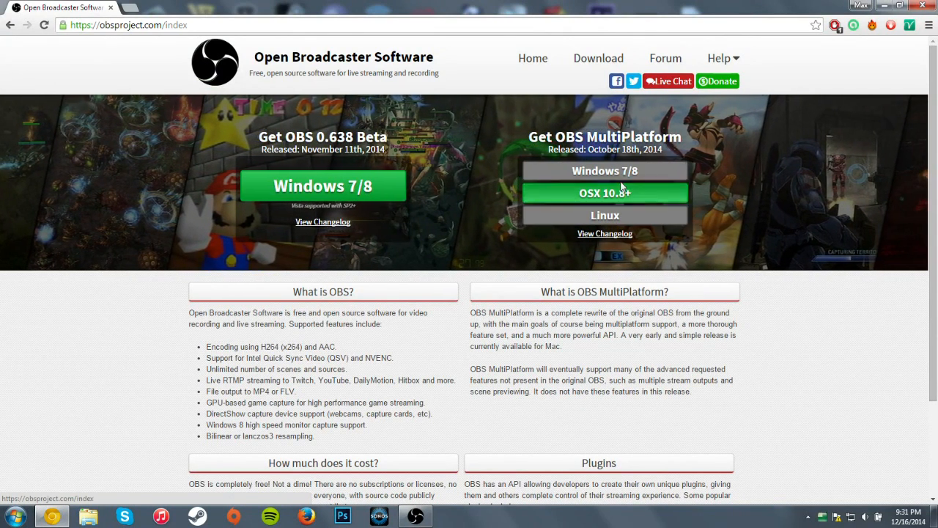
{"action": "left_click", "coordinate": [719, 58]}
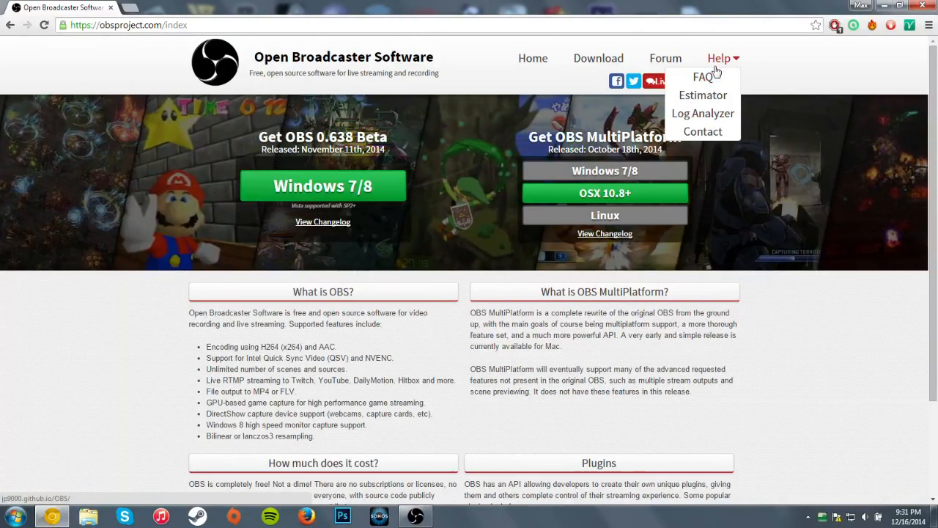
{"action": "left_click", "coordinate": [903, 7]}
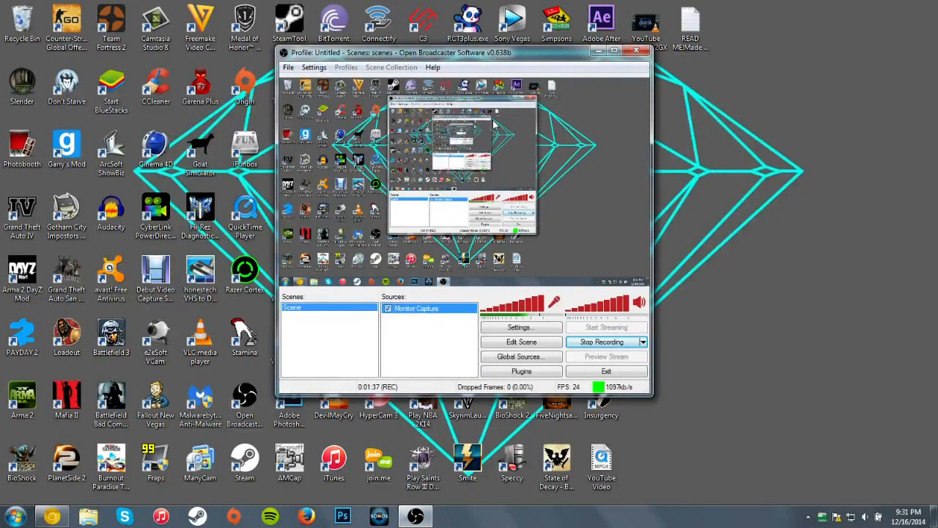
{"action": "mouse_move", "coordinate": [449, 328]}
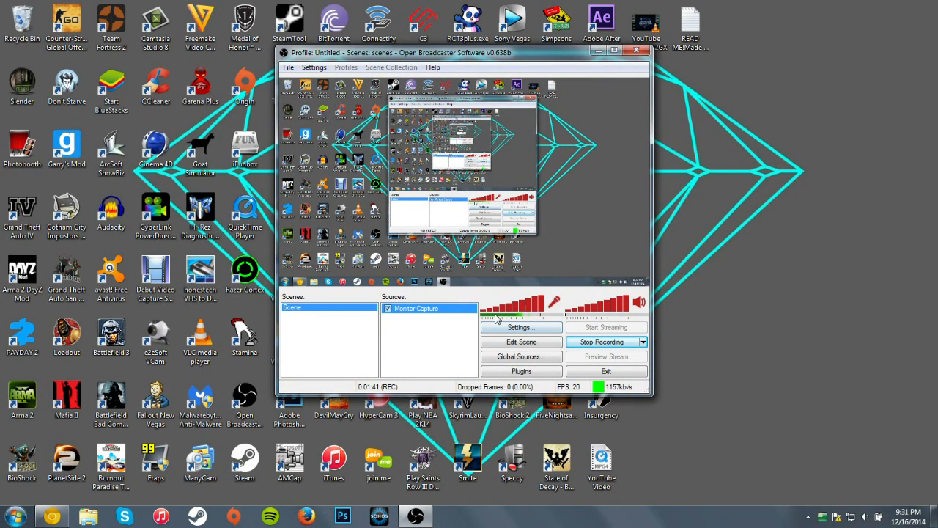
Open OBS Settings and bring up the Broadcast Settings page
{"action": "left_click", "coordinate": [520, 327]}
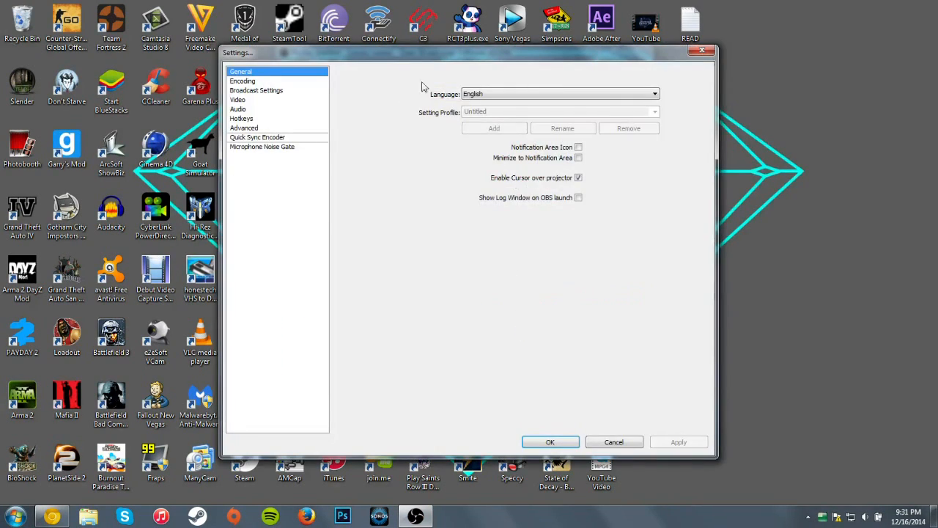
{"action": "left_click", "coordinate": [256, 90]}
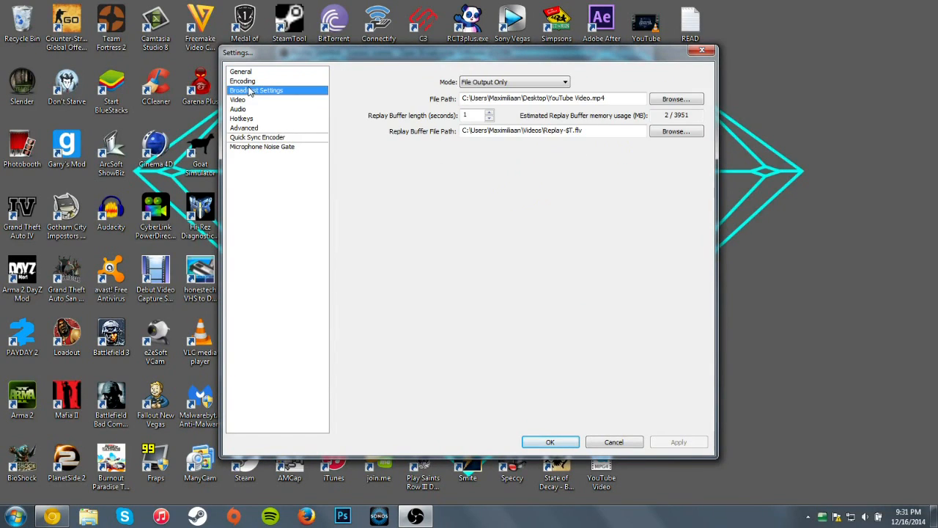
{"action": "left_click", "coordinate": [242, 81]}
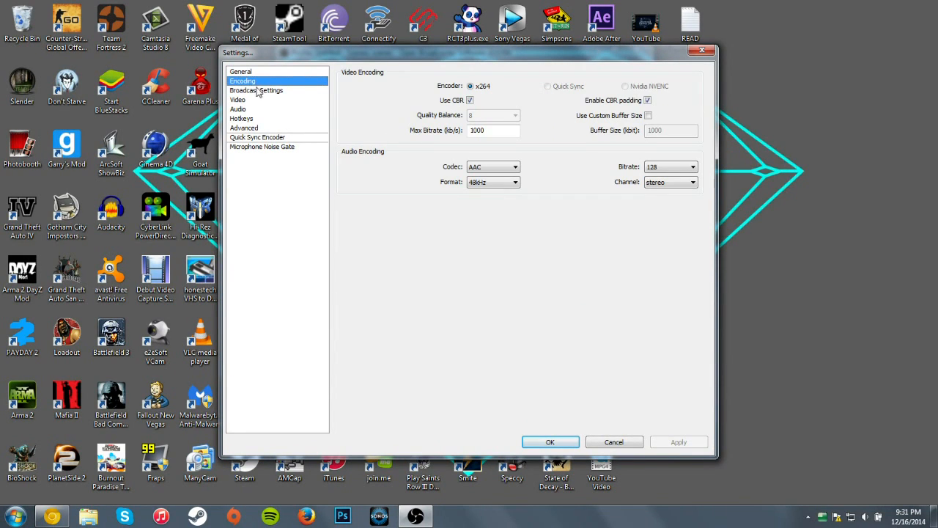
{"action": "left_click", "coordinate": [256, 90]}
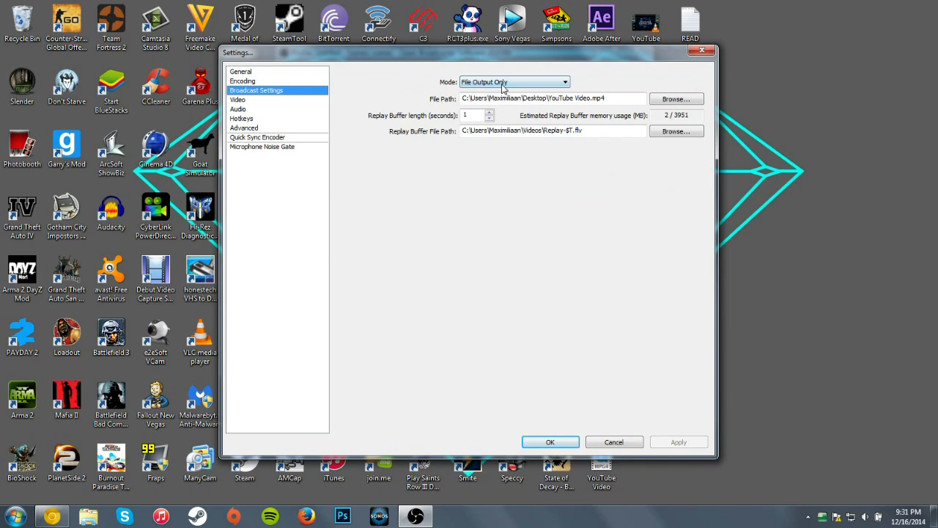
Set Mode to File Output Only, saving to Desktop\YouTube Video.mp4
{"action": "left_click", "coordinate": [513, 81]}
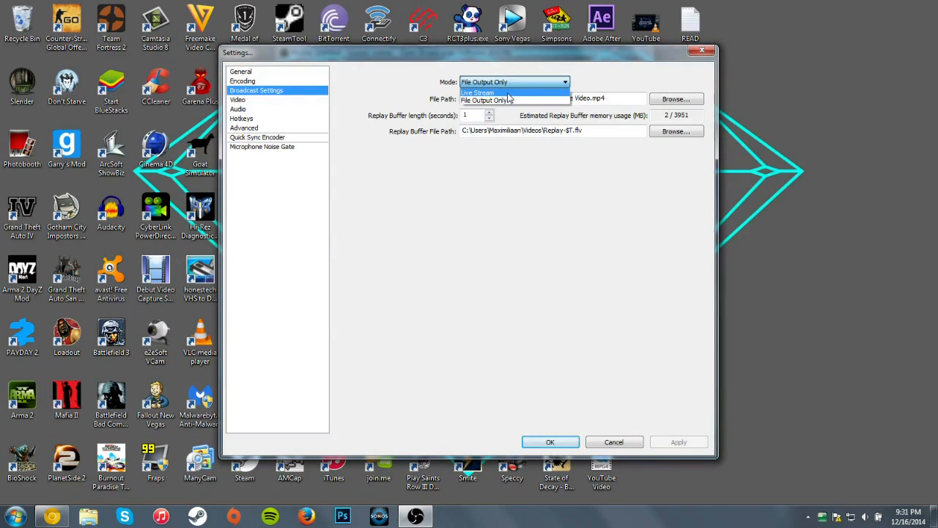
{"action": "left_click", "coordinate": [480, 91]}
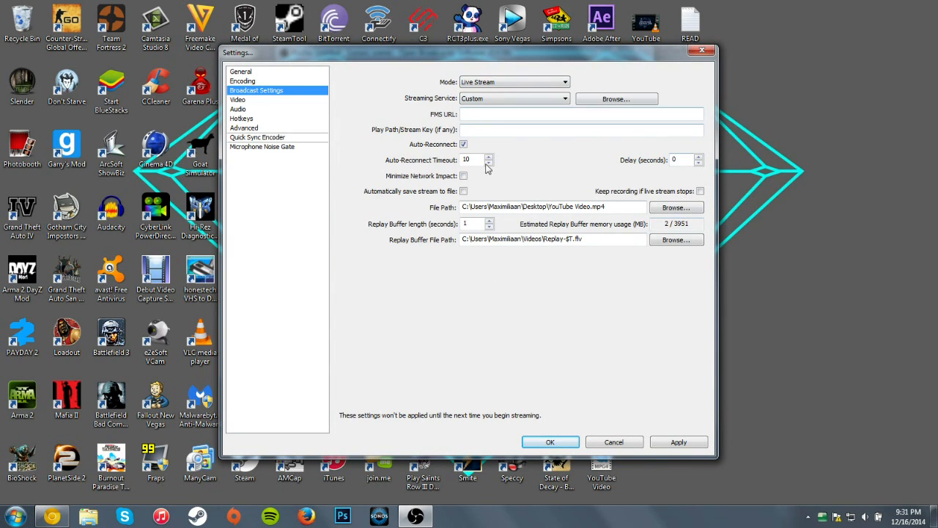
{"action": "left_click", "coordinate": [514, 81]}
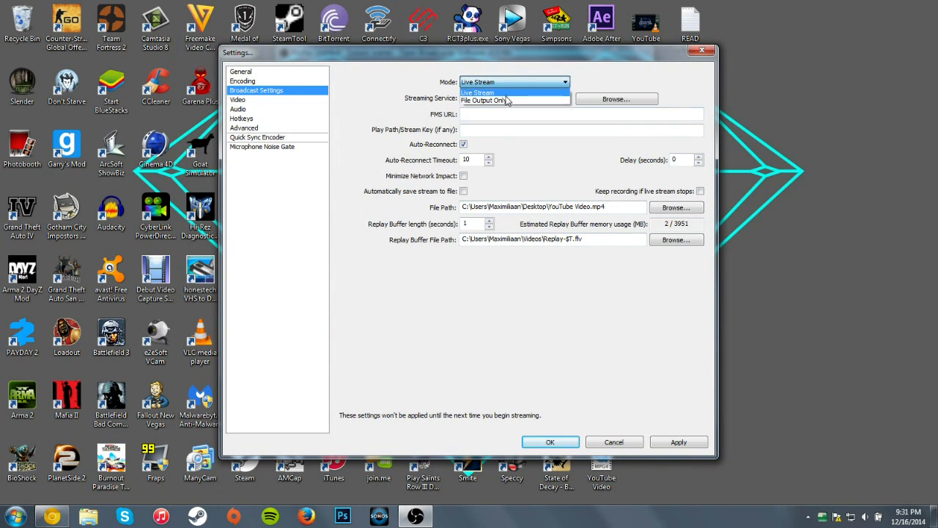
{"action": "left_click", "coordinate": [483, 100]}
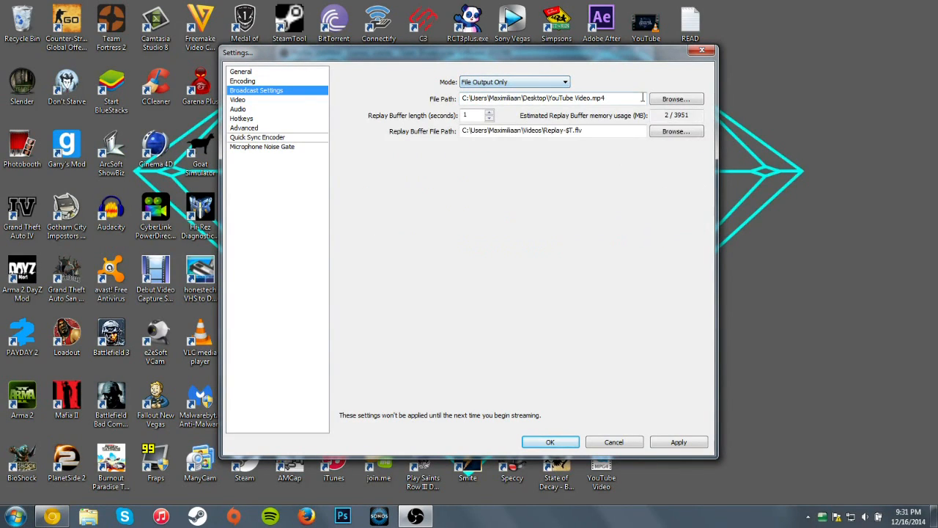
{"action": "triple_click", "coordinate": [550, 98]}
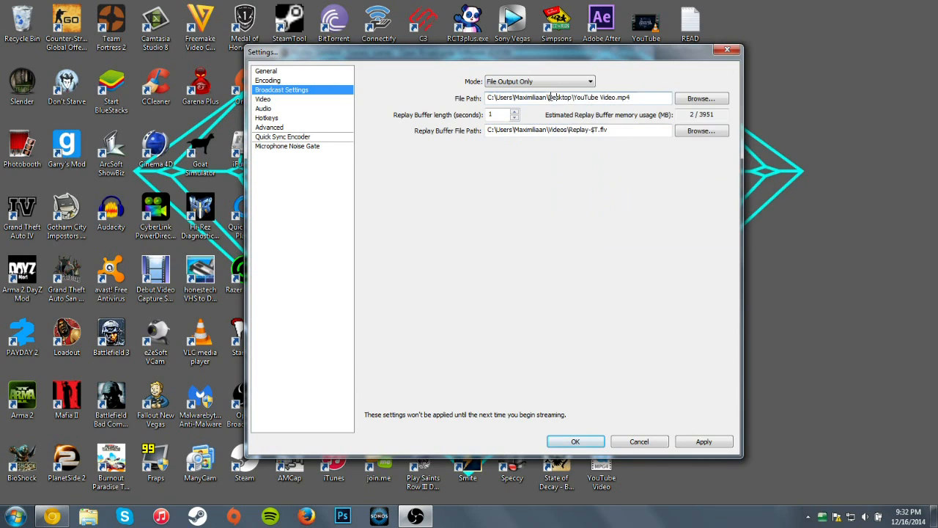
{"action": "double_click", "coordinate": [558, 96]}
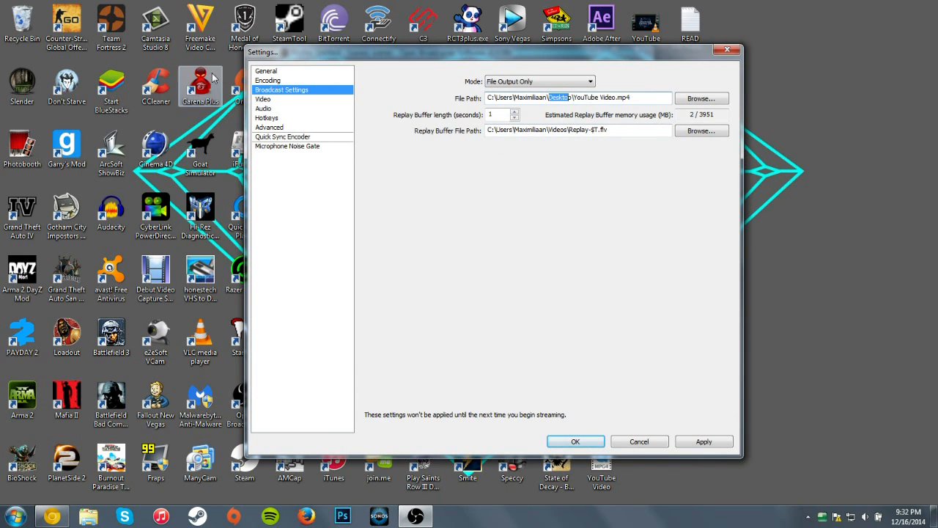
{"action": "mouse_move", "coordinate": [387, 139]}
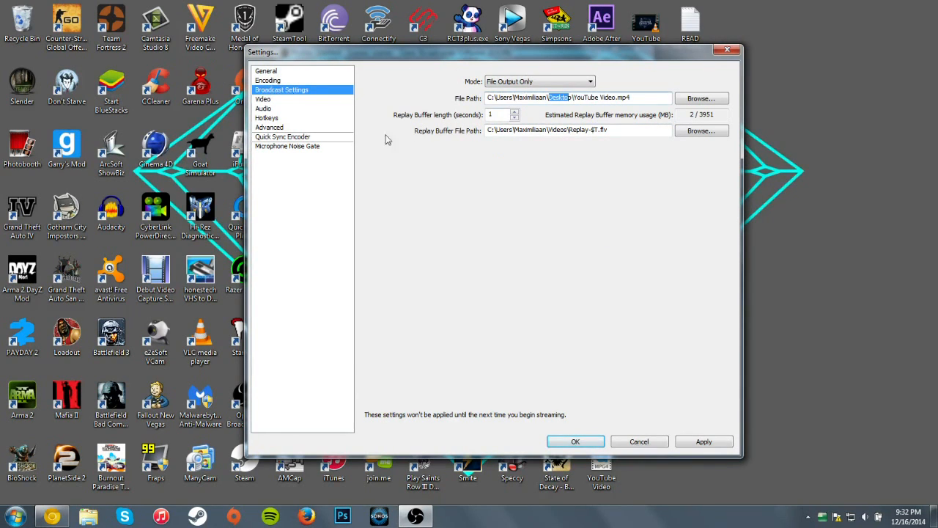
{"action": "left_click", "coordinate": [576, 441]}
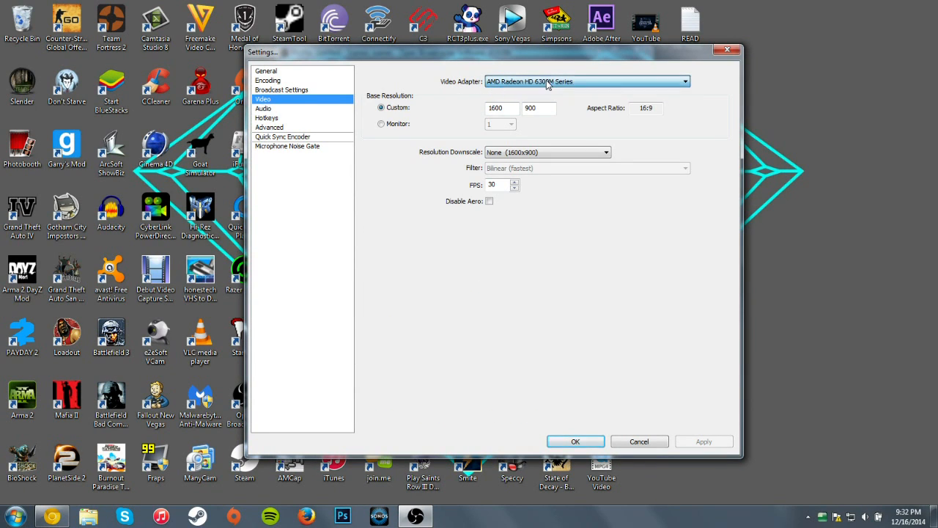
Keep Custom 1600x900 with Resolution Downscale None, review Audio and Advanced, then cancel Settings
{"action": "left_click", "coordinate": [586, 81]}
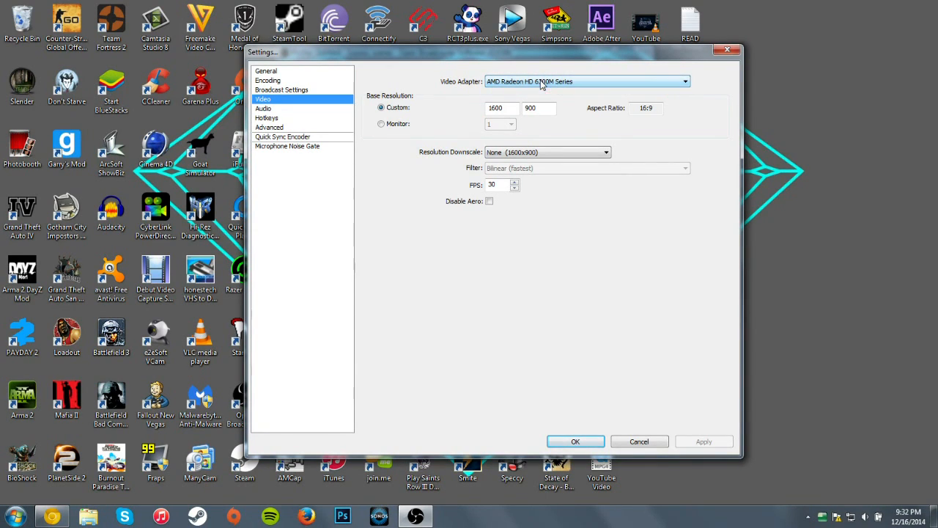
{"action": "left_click", "coordinate": [381, 123]}
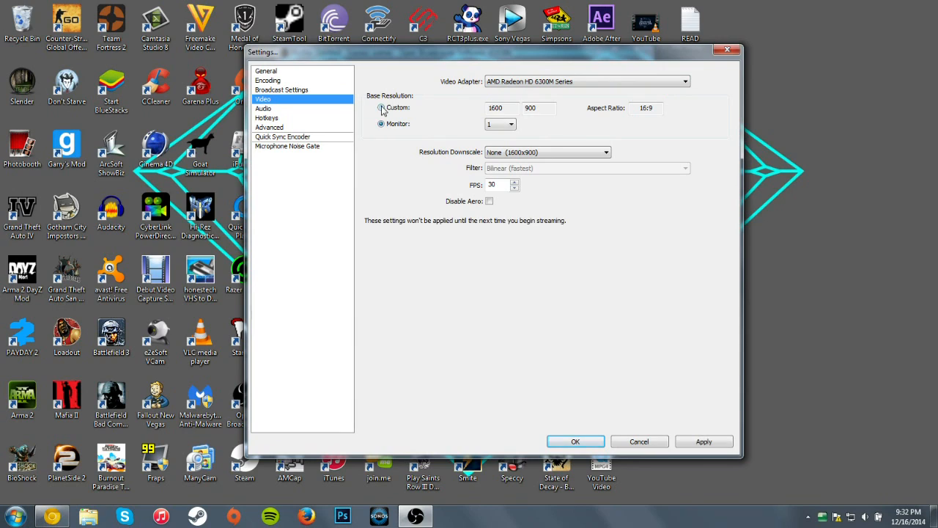
{"action": "left_click", "coordinate": [381, 107]}
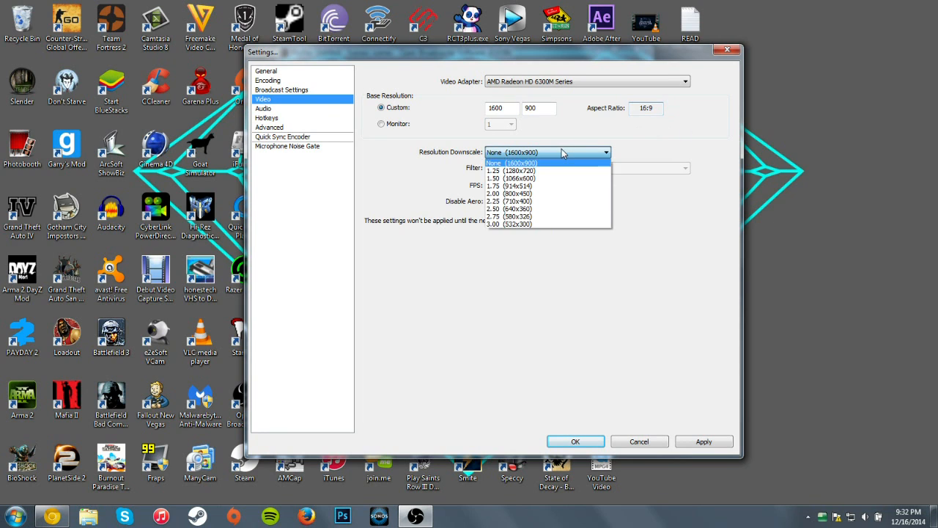
{"action": "left_click", "coordinate": [515, 163]}
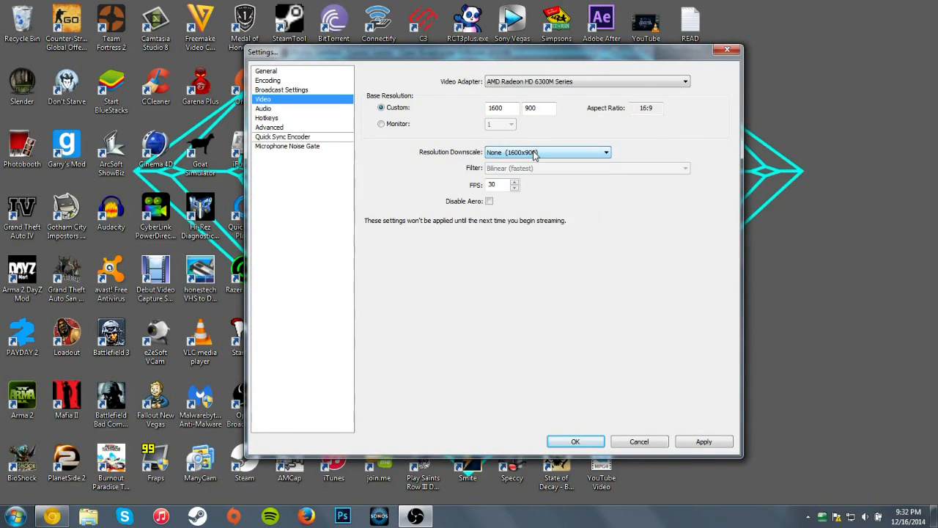
{"action": "left_click", "coordinate": [263, 108]}
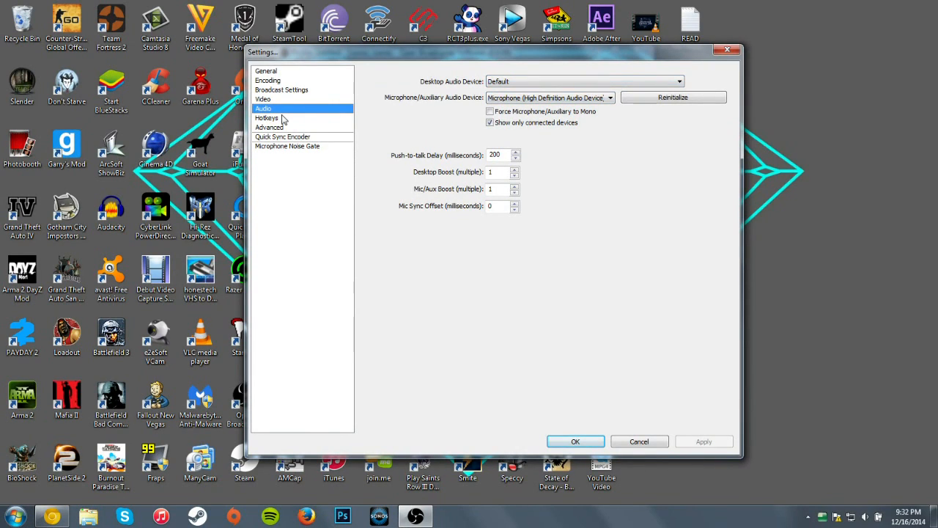
{"action": "left_click", "coordinate": [269, 127]}
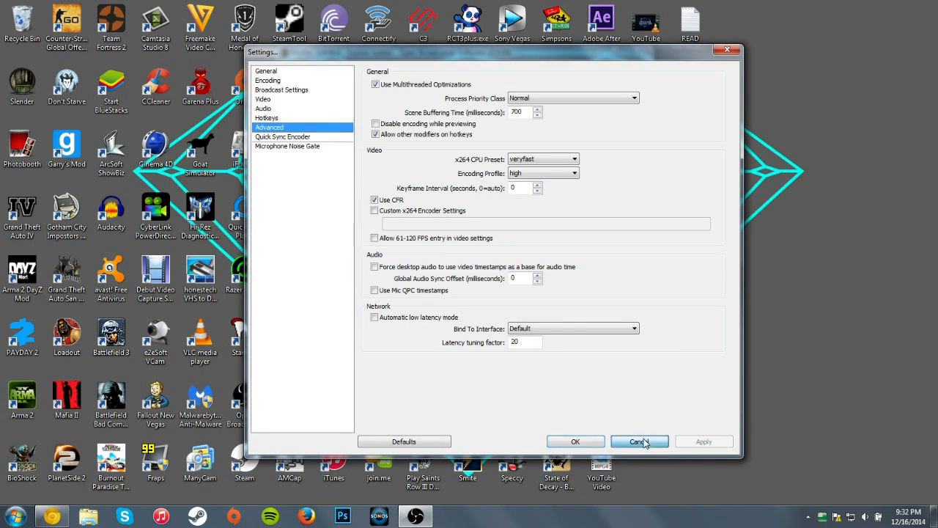
{"action": "left_click", "coordinate": [637, 441]}
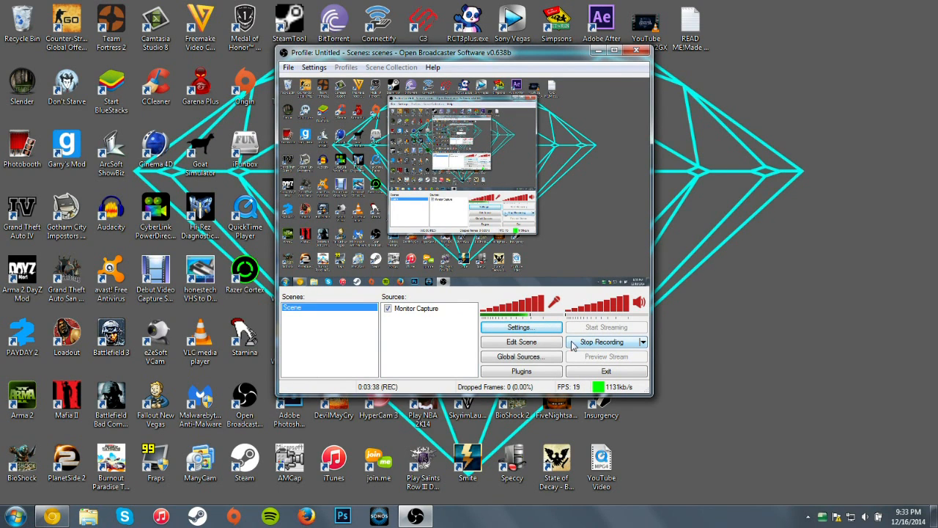
{"action": "left_click", "coordinate": [433, 67]}
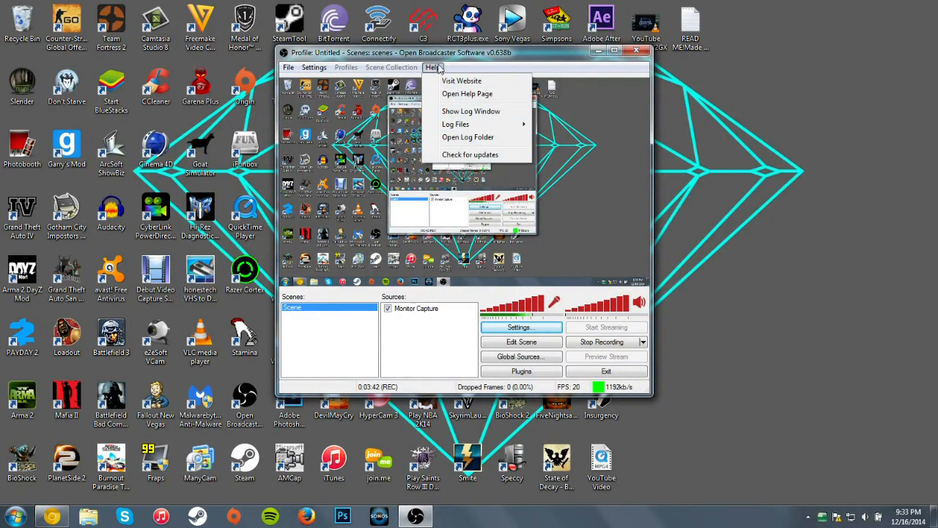
{"action": "left_click", "coordinate": [314, 67]}
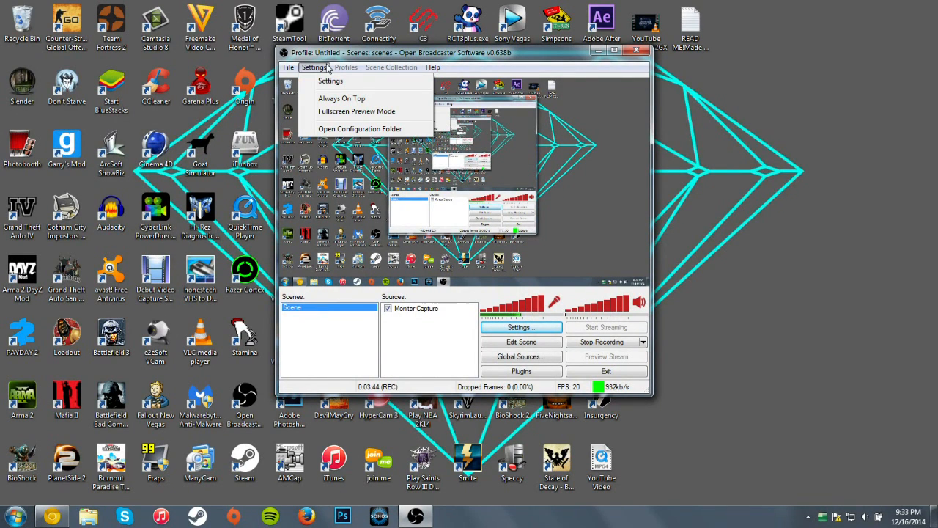
{"action": "left_click", "coordinate": [288, 67]}
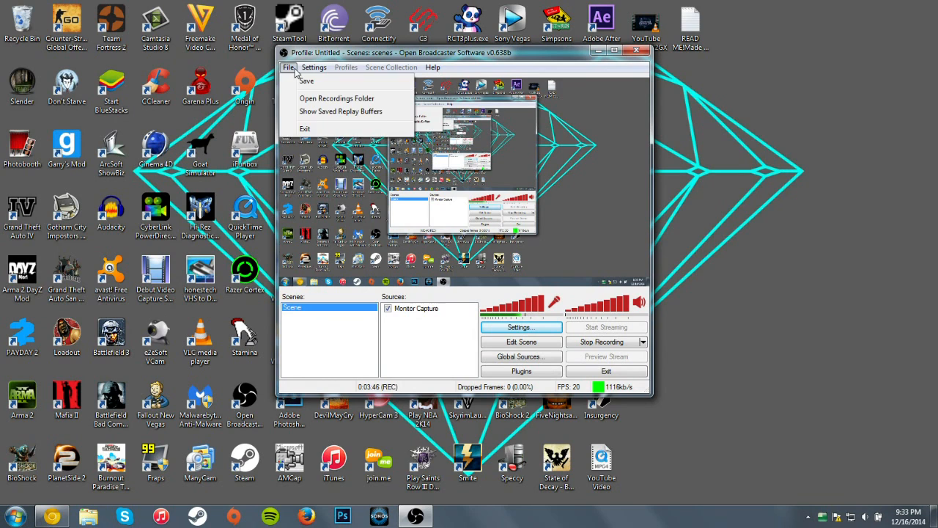
{"action": "left_click", "coordinate": [362, 392]}
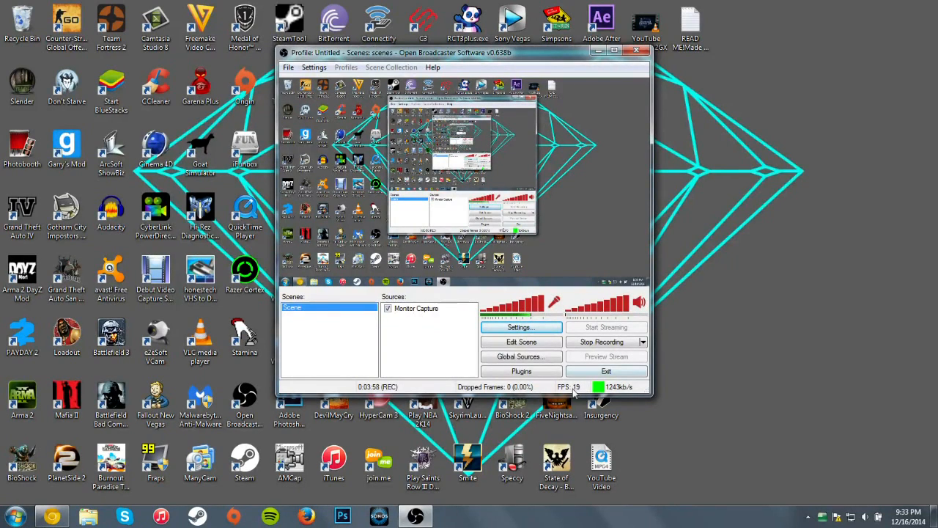
{"action": "mouse_move", "coordinate": [351, 313]}
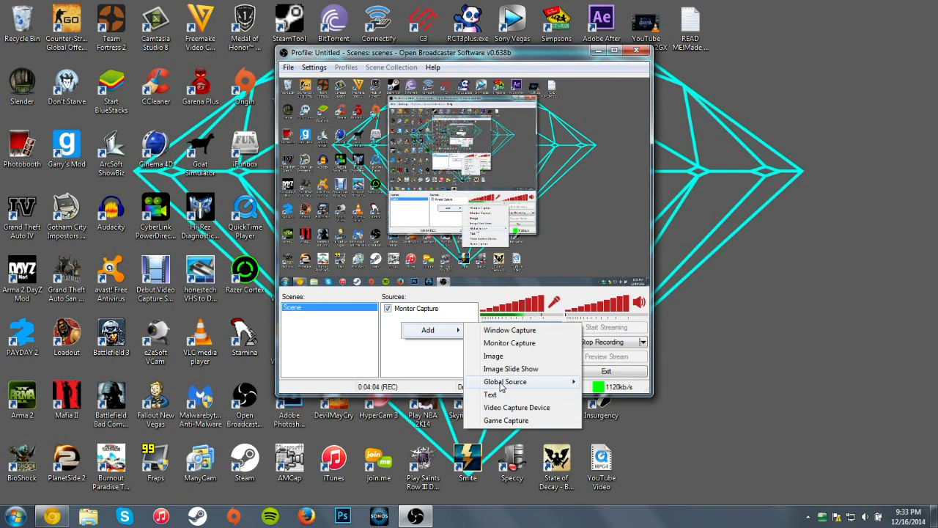
{"action": "left_click", "coordinate": [506, 419]}
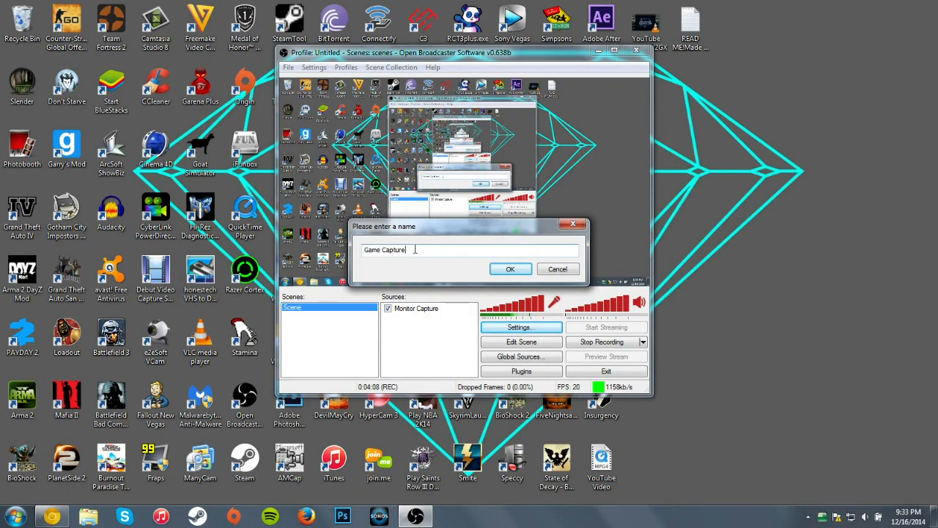
{"action": "left_click", "coordinate": [510, 268]}
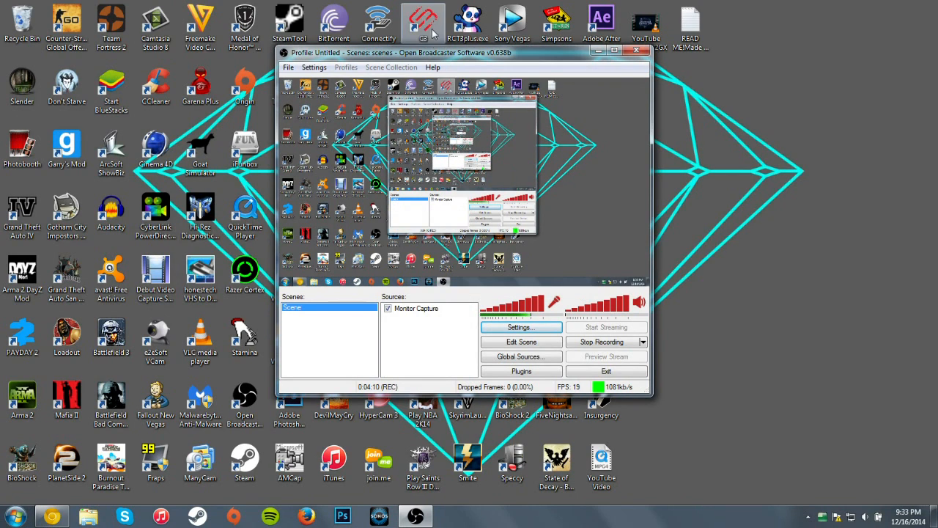